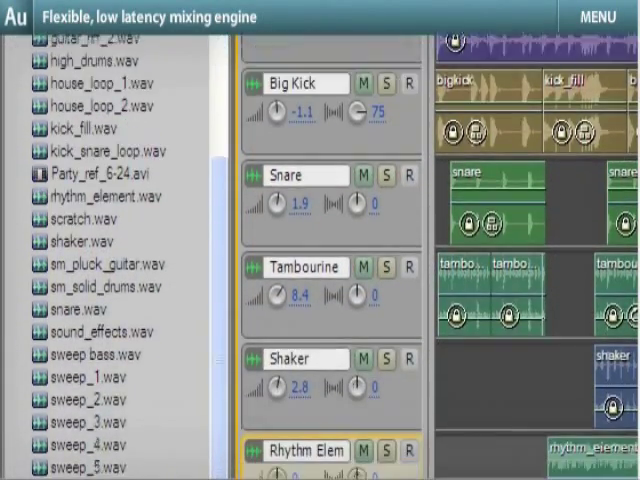
Step: Scroll down to reveal the Drums, Bass and Guitar tracks in the multitrack session
scroll("down", 3)
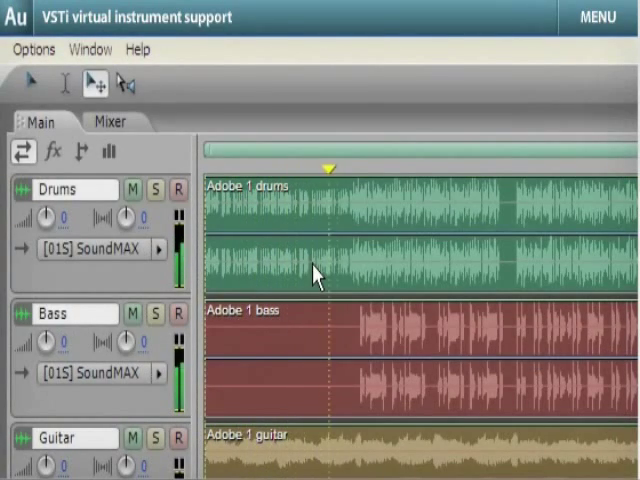
Step: Load the Adobe Audition Polysynth as the VSTi for MIDI Track A's sequencer
scroll("down", 3)
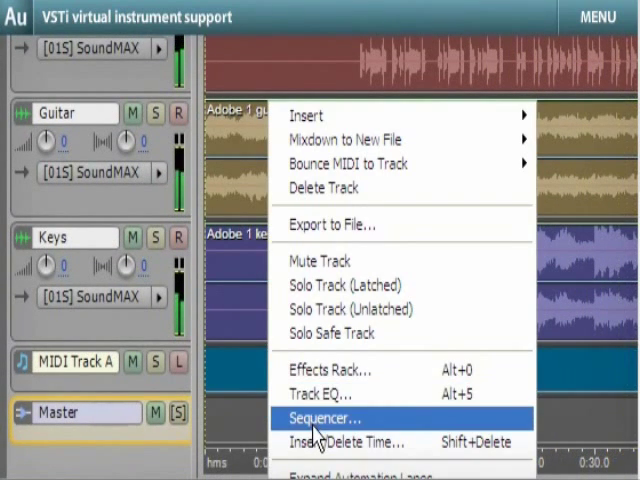
left_click(322, 418)
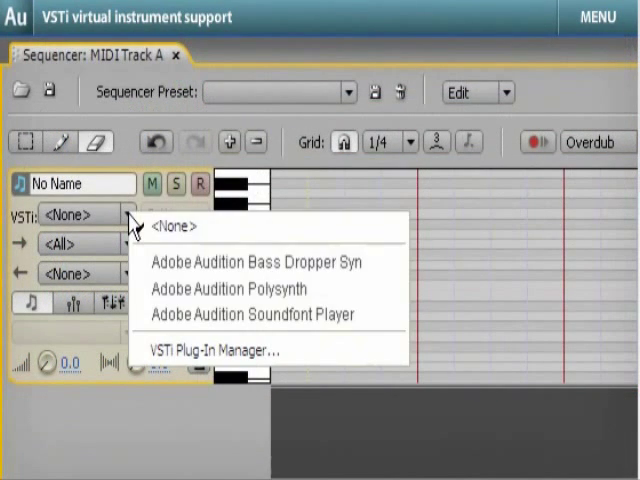
mouse_move(228, 289)
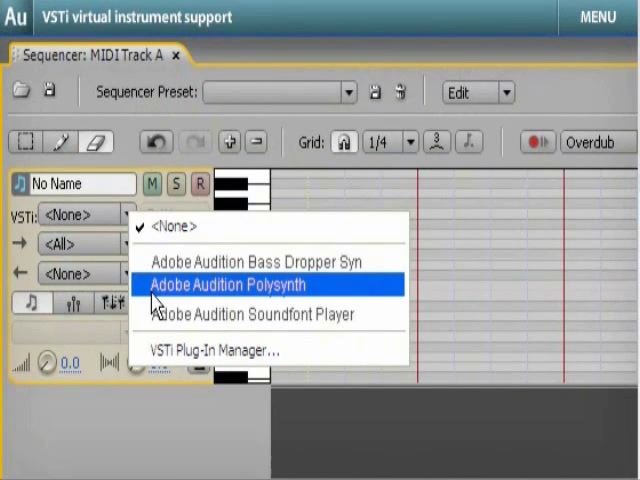
left_click(236, 285)
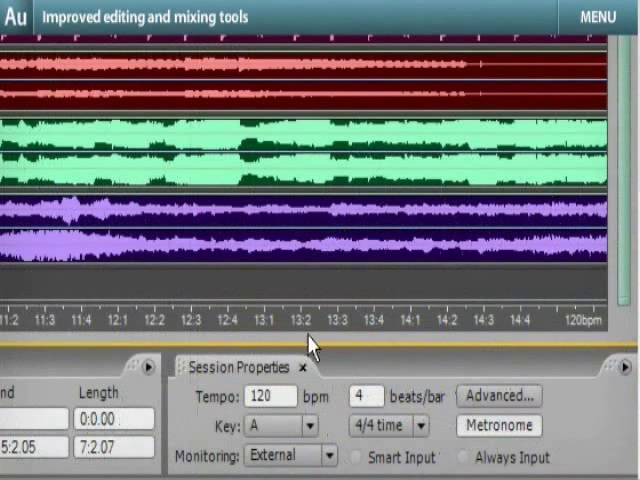
Step: Add a Pitch Shifter to the Master rack and raise its Semi-tones transposition
type("94")
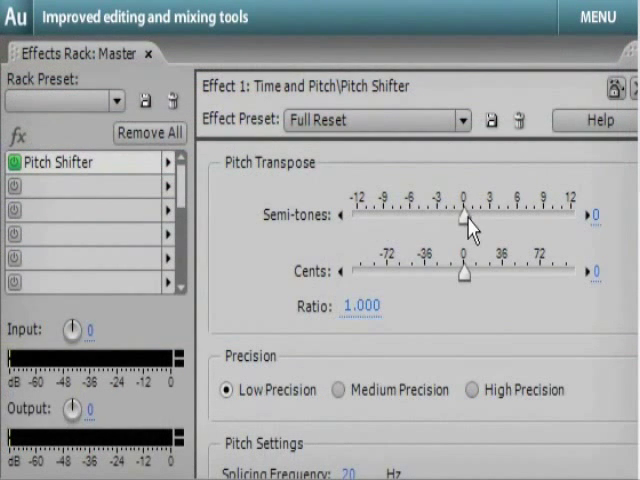
left_click_drag(463, 217, 515, 217)
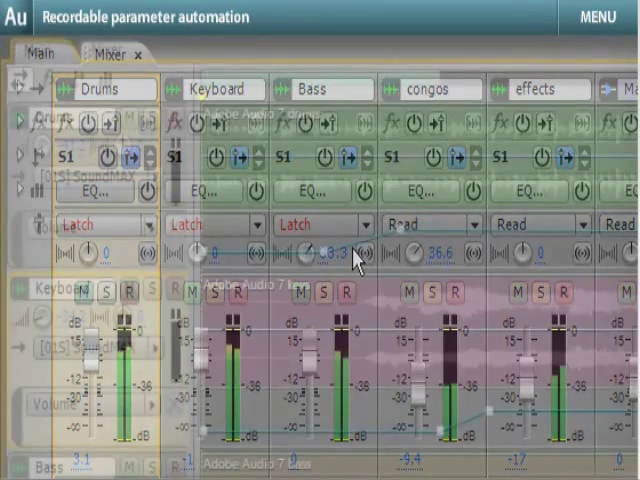
Step: Switch to the Mixer and set Drums, Keyboard and Bass automation to Latch
left_click(38, 51)
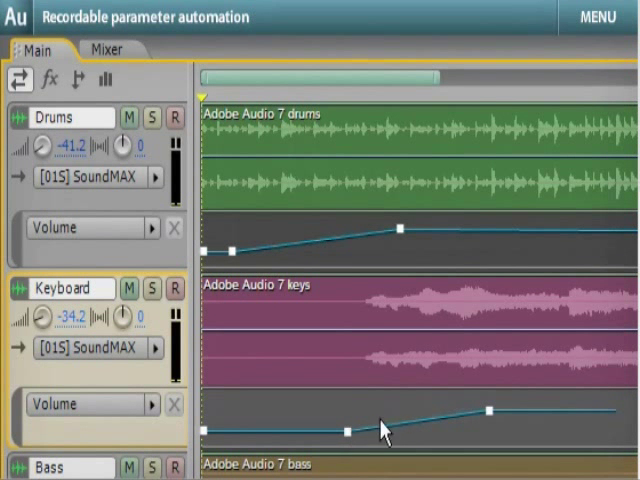
left_click(104, 56)
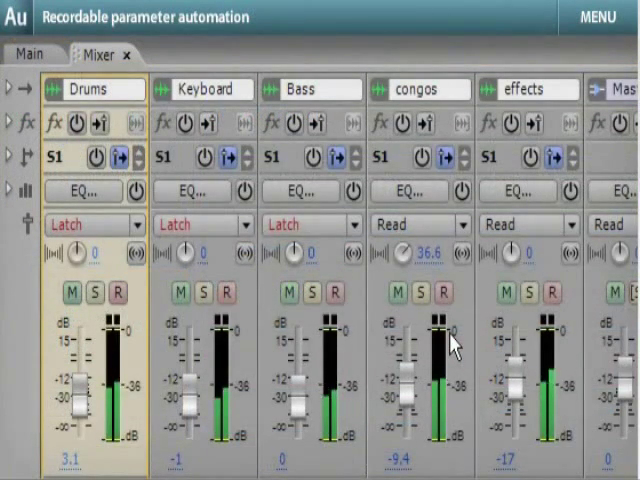
left_click(363, 278)
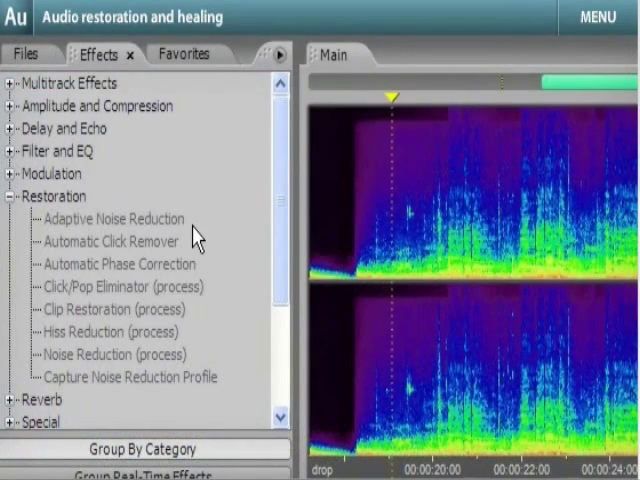
Step: Apply Adaptive Noise Reduction with Reduce Noise By set to 28 dB
double_click(112, 218)
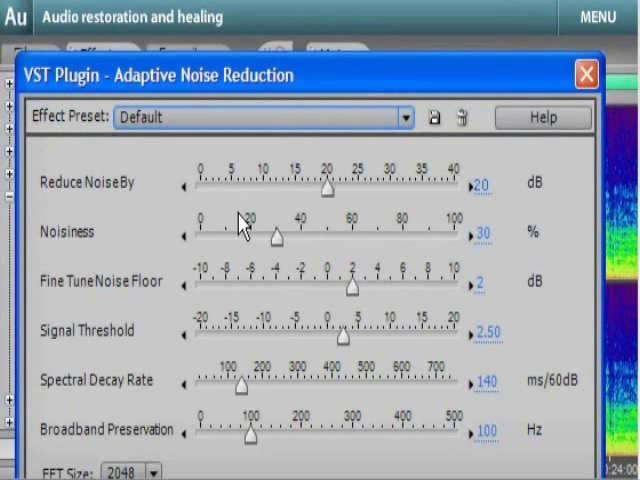
left_click_drag(330, 184, 370, 184)
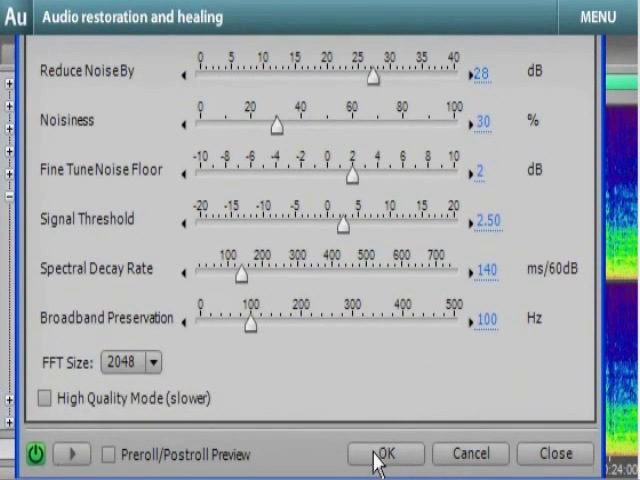
left_click(386, 453)
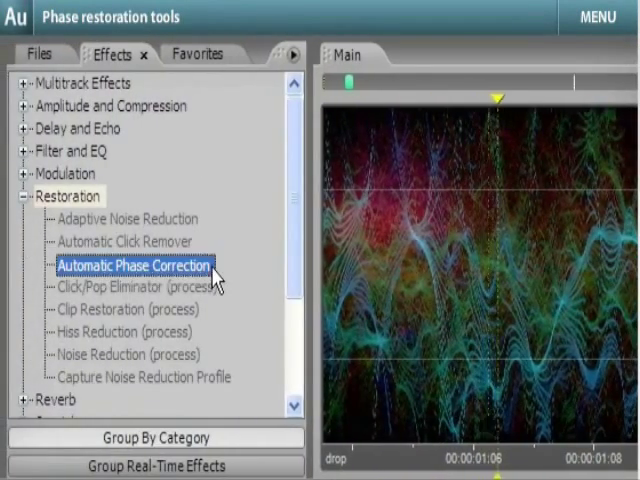
Step: Run Automatic Phase Correction with Auto Align Channels enabled
double_click(134, 265)
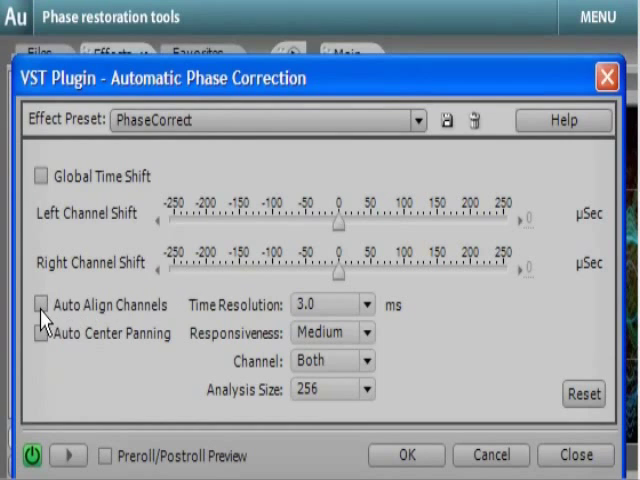
left_click(41, 305)
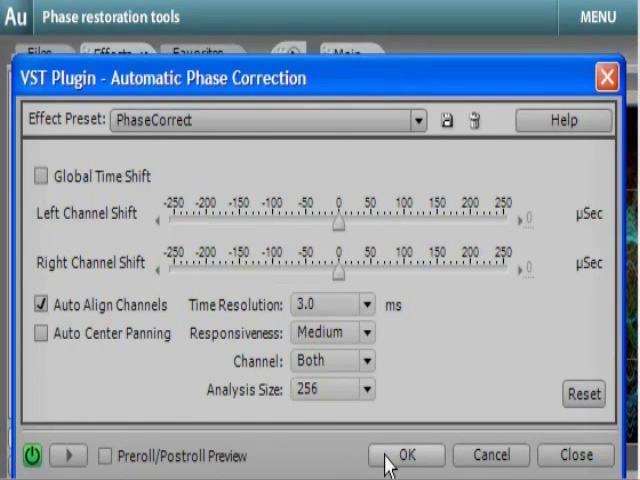
left_click(406, 455)
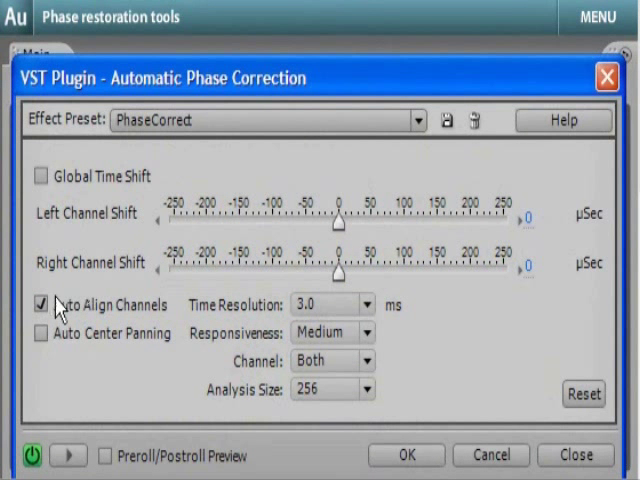
left_click(42, 304)
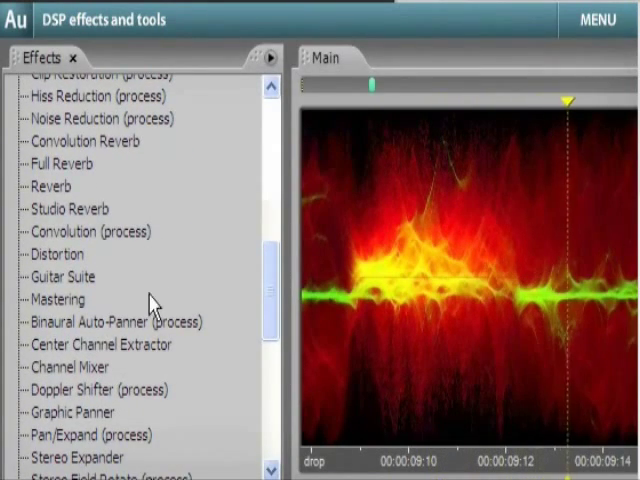
Step: Open Guitar Suite with the Supermarket Speakers preset and tweak a slider
double_click(58, 299)
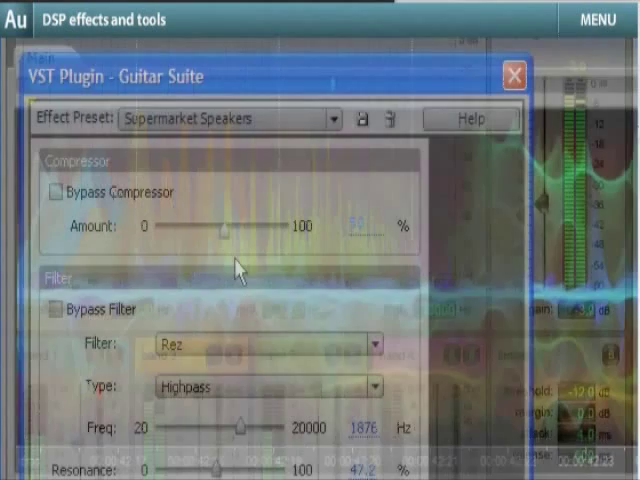
left_click_drag(228, 226, 262, 226)
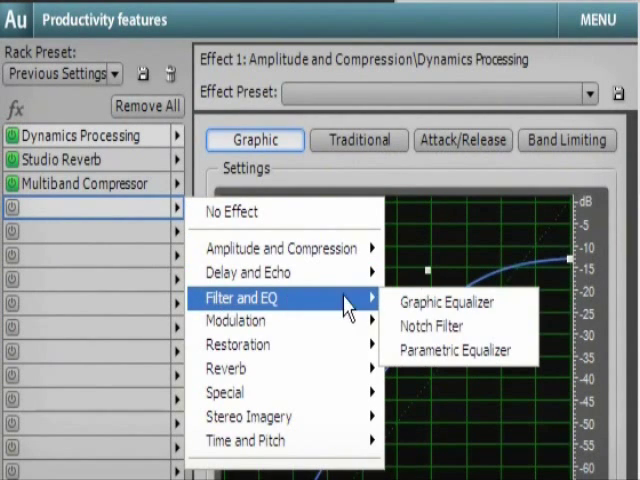
Step: Add a Parametric Equalizer to the rack and save the setup as preset 'Bridge'
left_click(445, 302)
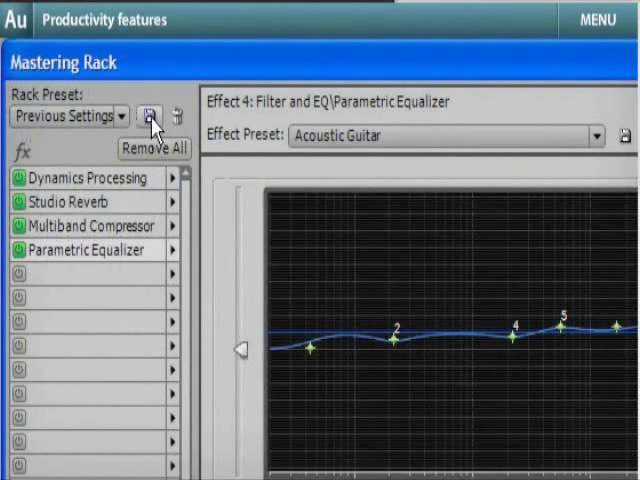
left_click(149, 116)
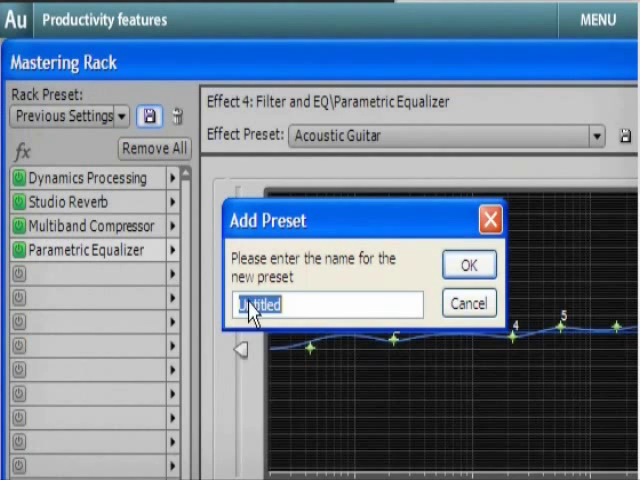
type("Bridge")
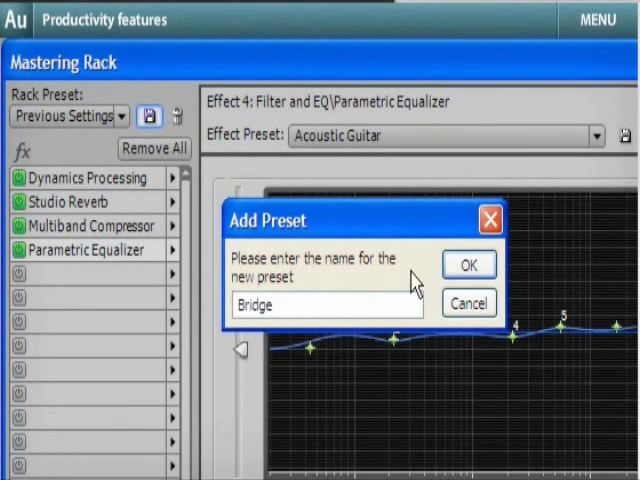
left_click(468, 264)
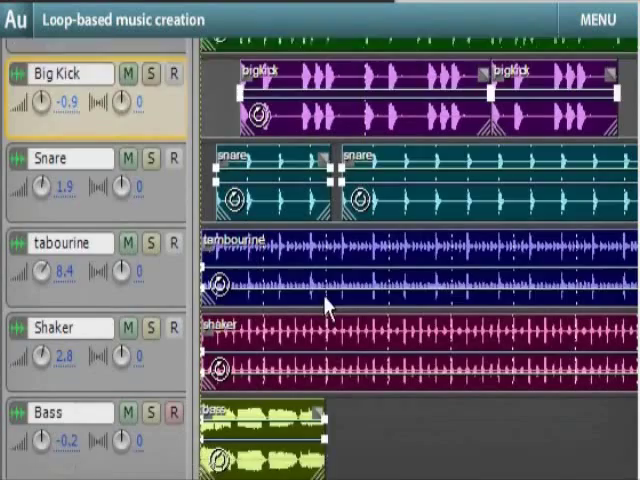
Step: Scroll to show the Big Kick, Snare, tabourine, Shaker and Bass loop clips
scroll("down", 3)
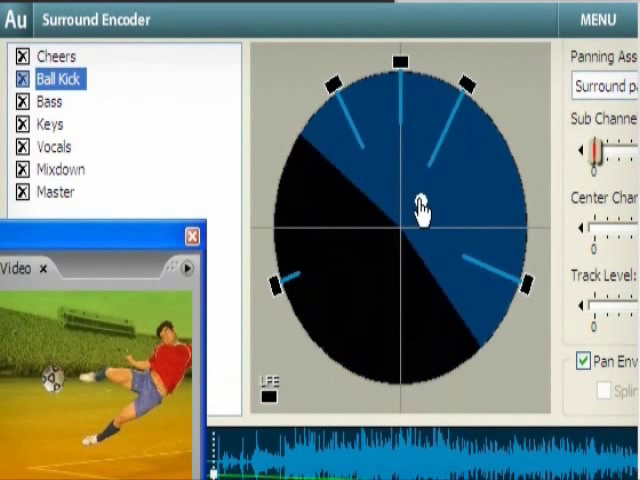
Step: Pan Ball Kick front-right, back to front, then toward the rear
left_click_drag(420, 205, 432, 165)
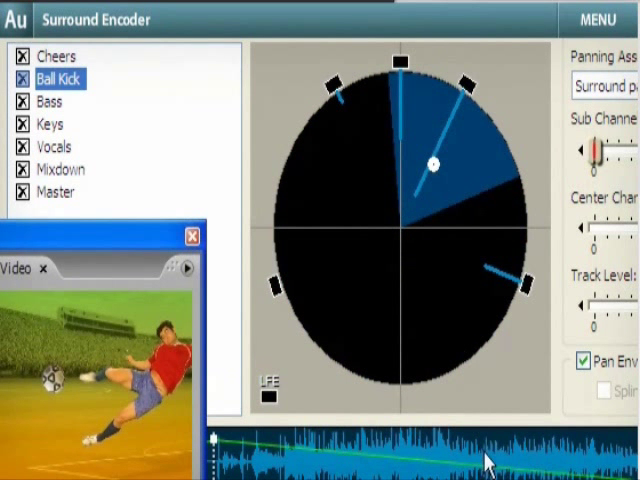
left_click_drag(433, 164, 420, 188)
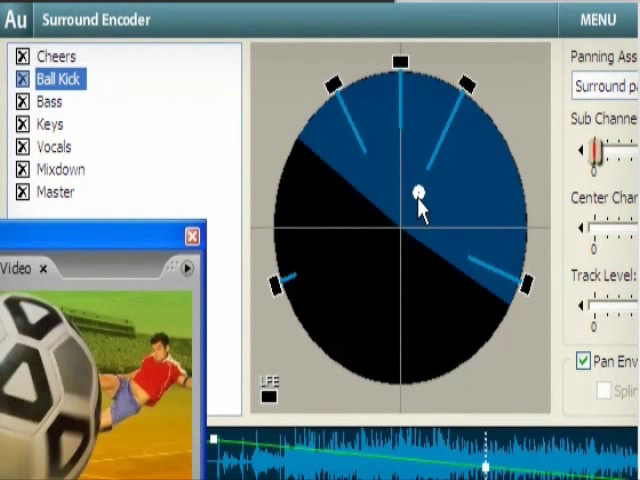
left_click_drag(420, 195, 420, 305)
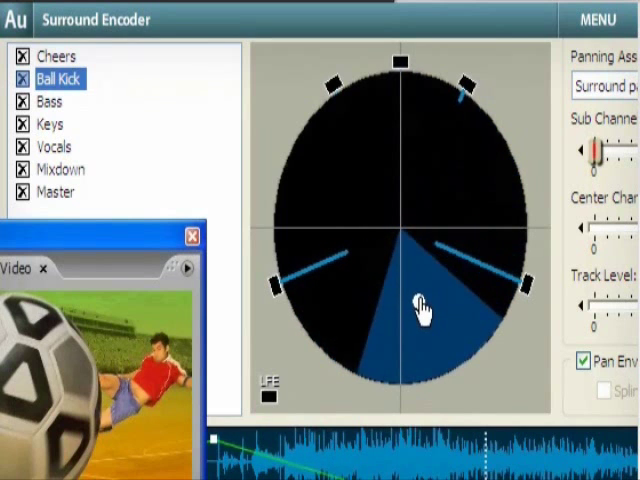